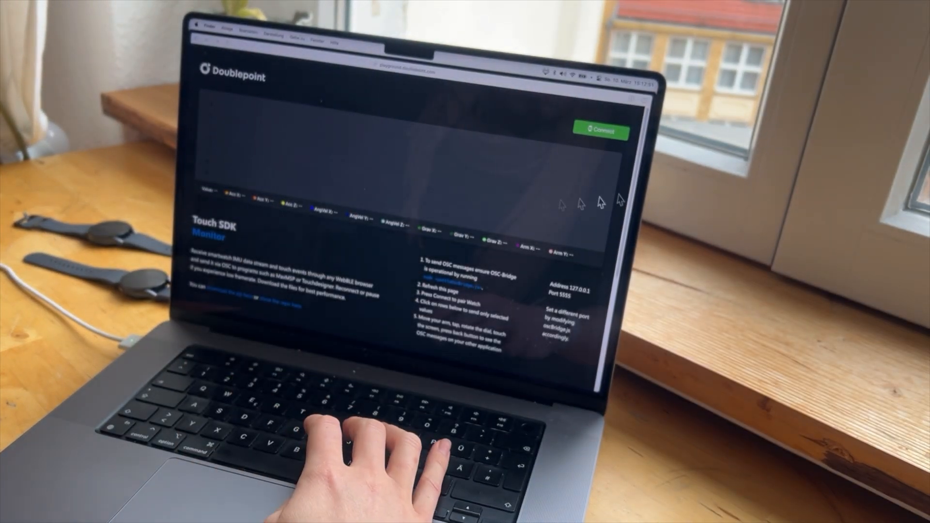
Step: Connect the monitor to the smartwatch over Web Bluetooth so sensor data plots live
left_click(601, 130)
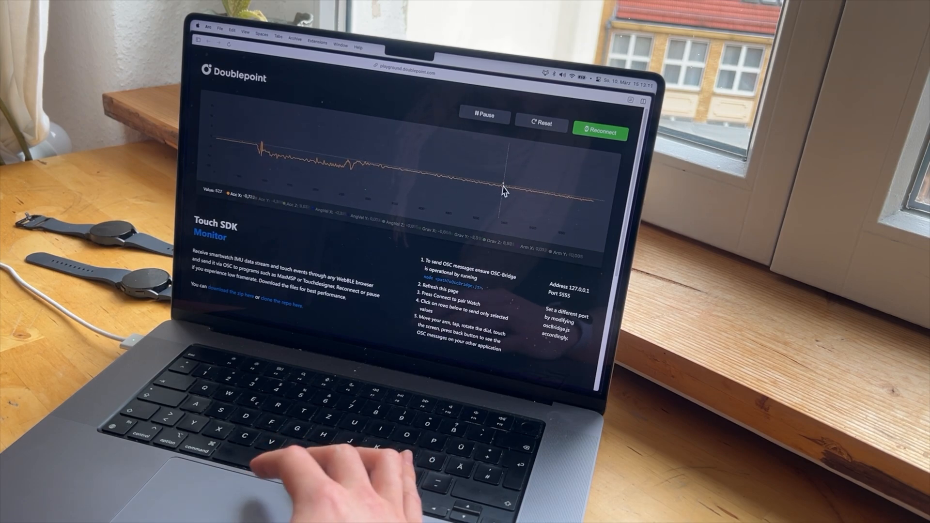
Step: Pause the live sensor plot so the OSC event table can be read
left_click(485, 117)
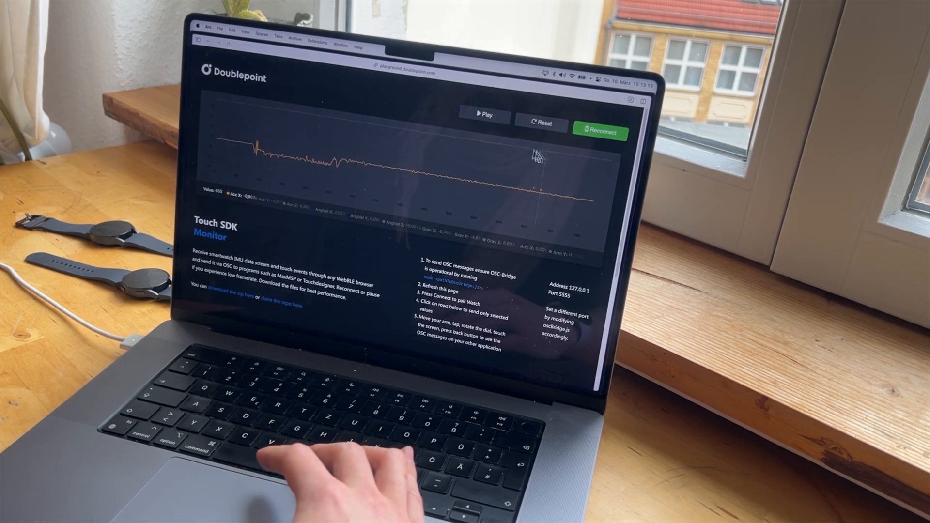
left_click(483, 115)
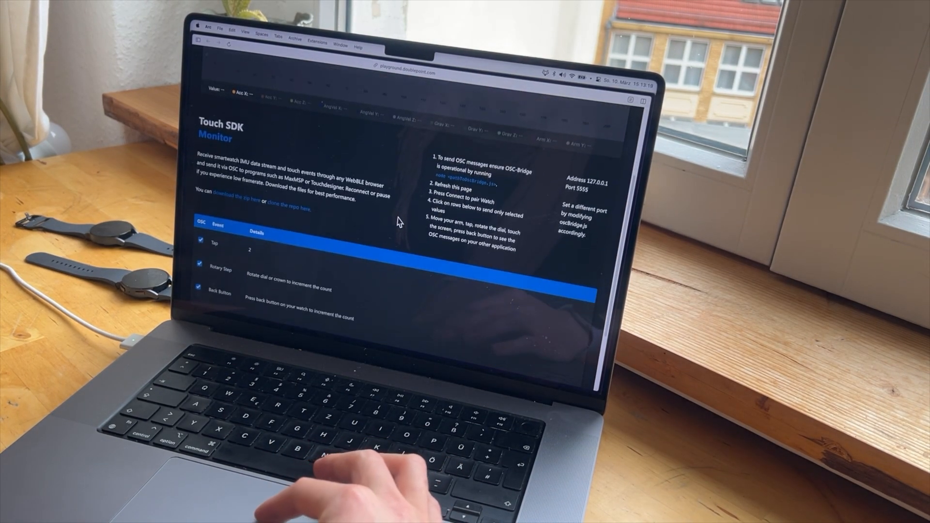
Step: Scroll down to the Arm Direction, Acceleration and Angular Velocity rows of the event table
scroll("down", 3)
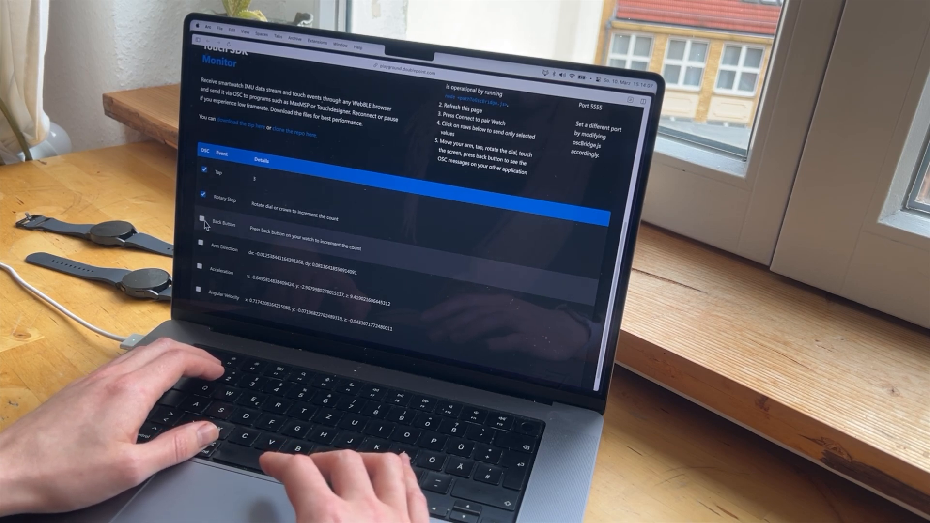
left_click(204, 230)
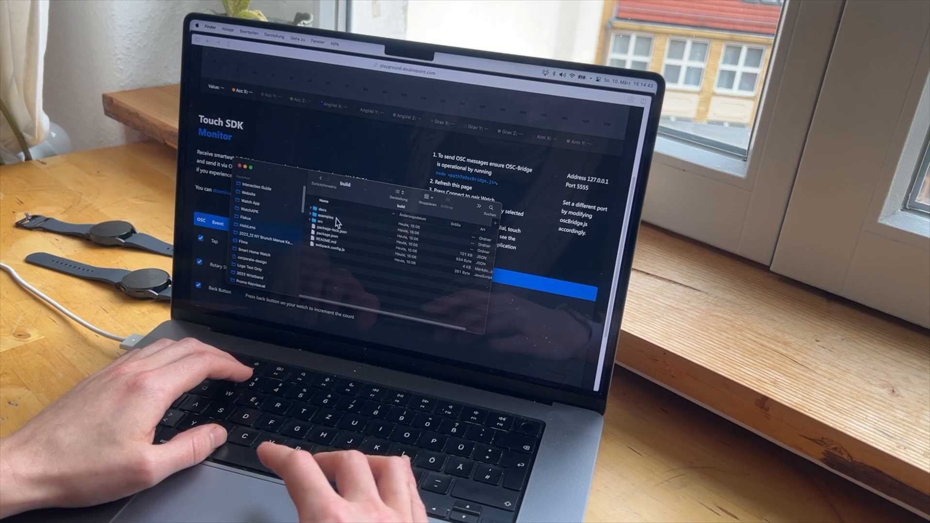
Step: Open the examples folder and enter the node command for oscTouchSDK_bridge.js in Terminal
double_click(322, 227)
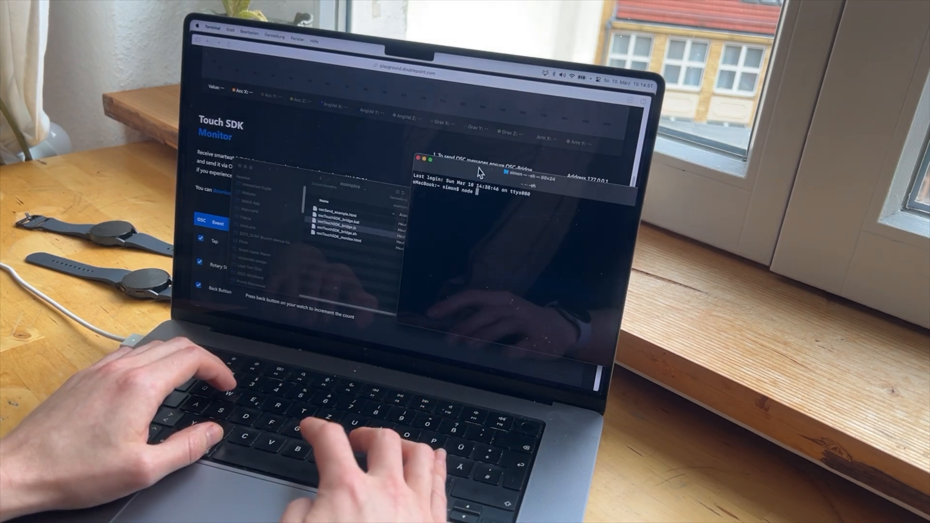
type("node /Users/simon/Downloads/touch-sdk-js-main/build/examples/oscTouchSDK_bridge.js")
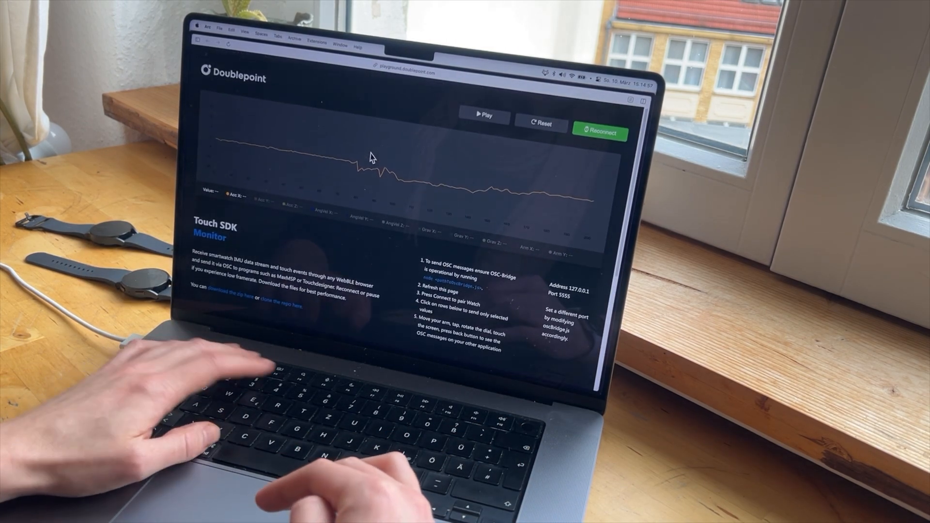
Step: Reload the monitor page and start connecting to the smartwatch again
left_click(600, 133)
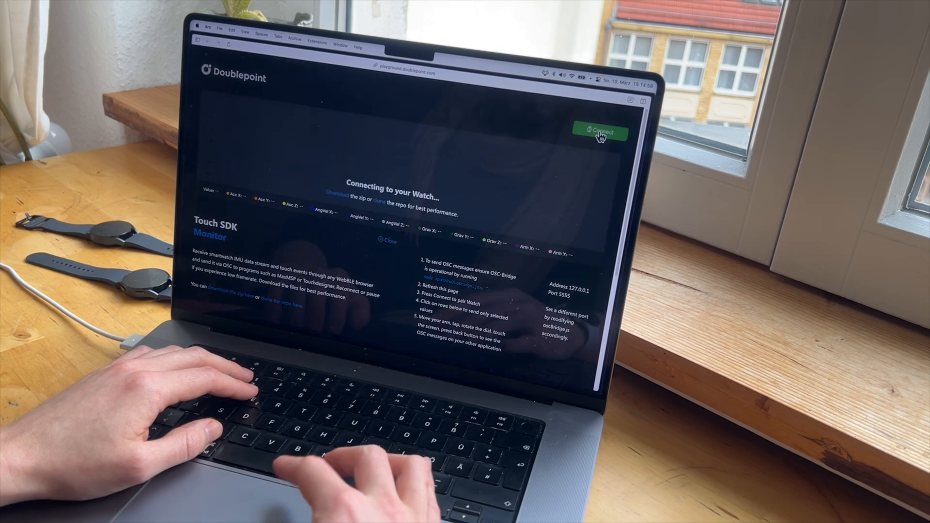
left_click(596, 136)
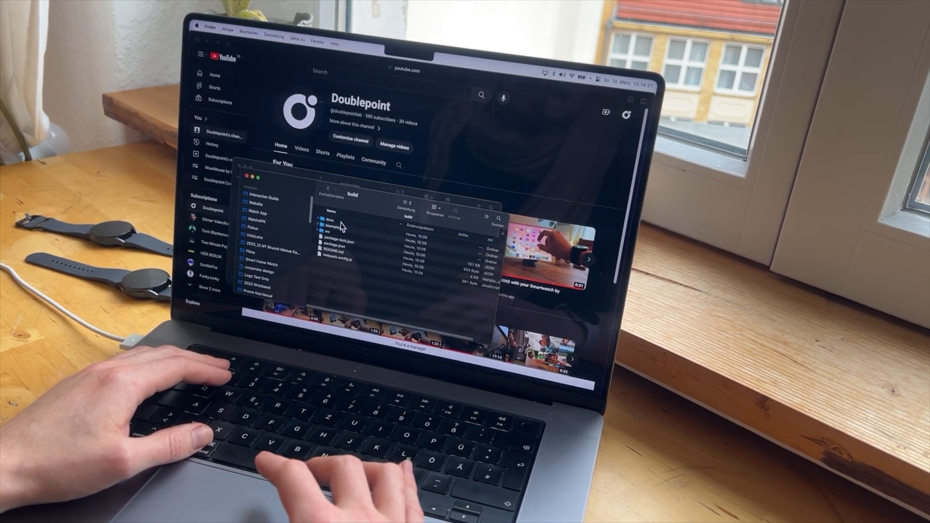
Step: Open oscTouchSDK_monitor.html from the examples folder in the browser
left_click(333, 226)
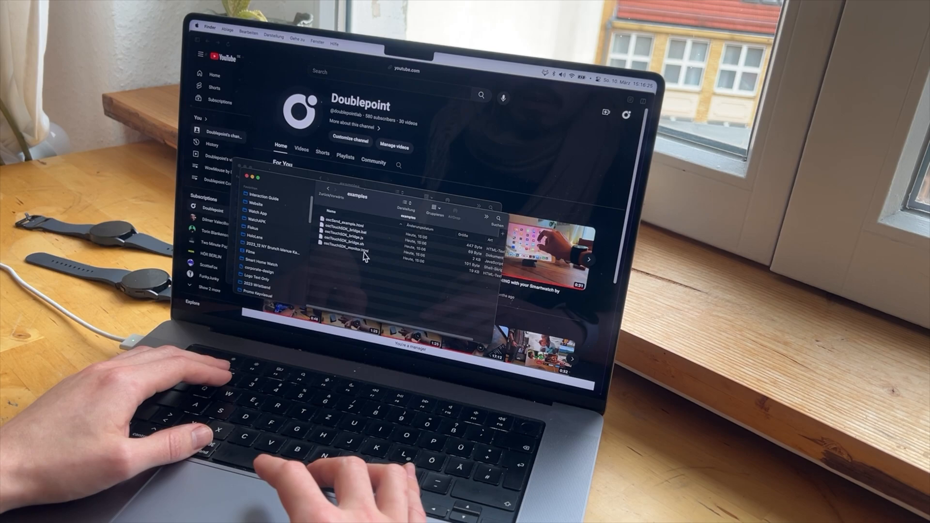
double_click(347, 256)
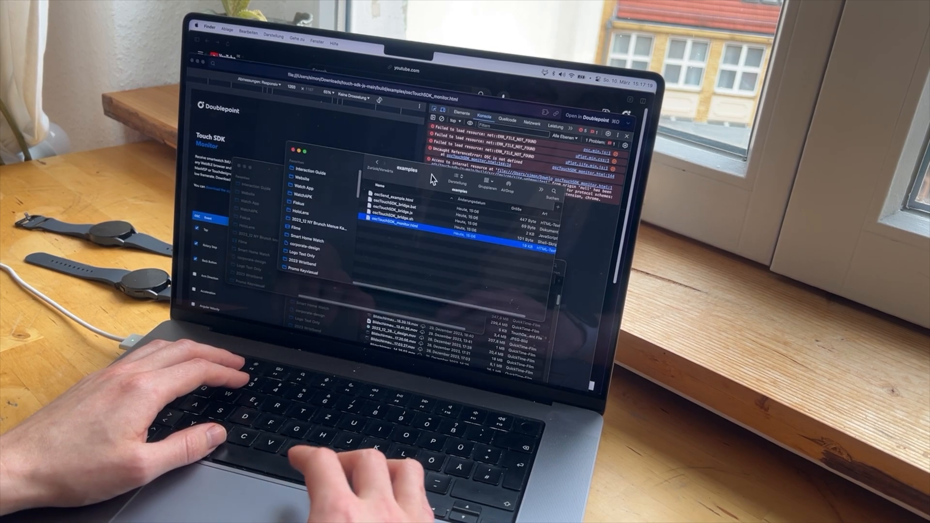
Step: Return Finder to the build folder and search Spotlight for 'te' to launch Terminal
left_click(403, 170)
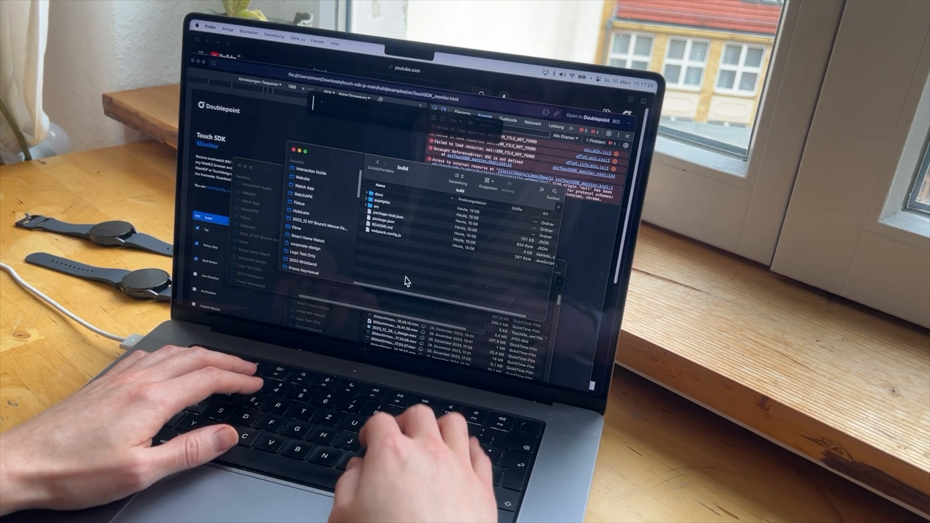
type("te")
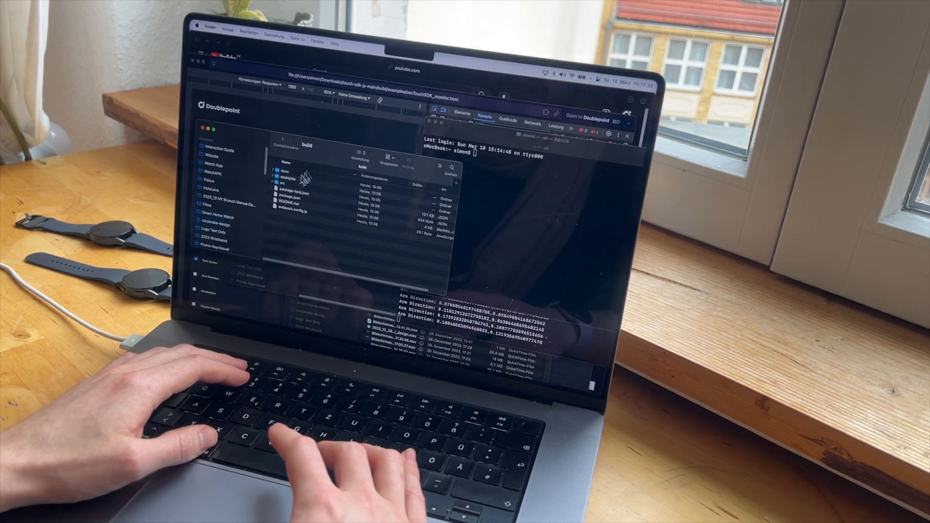
Step: Change Terminal into the build folder and run npm install for its dependencies
type("cd")
type("npm i")
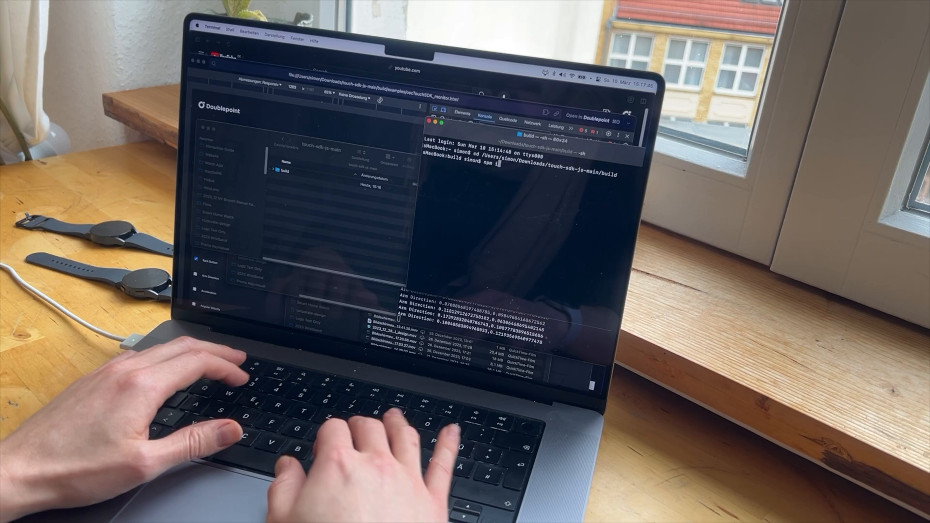
type("nstall")
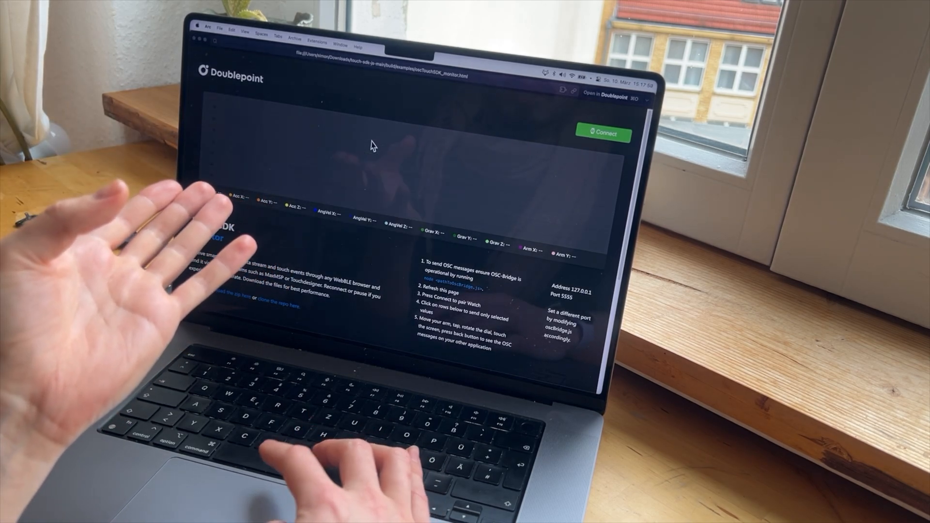
Step: Connect the local monitor page to the watch and scroll through the live sensor channels
left_click(603, 132)
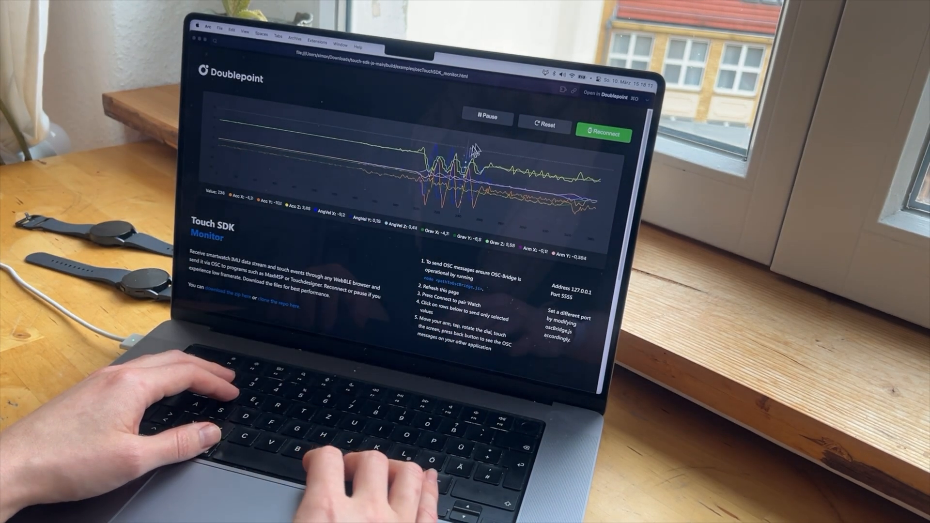
scroll("down", 3)
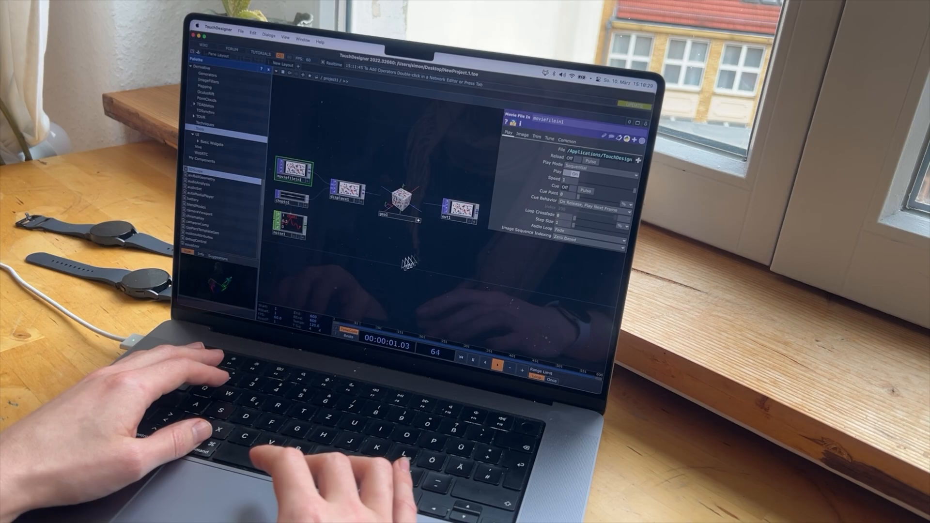
Step: Delete the default operators so the TouchDesigner network is empty
key("Delete")
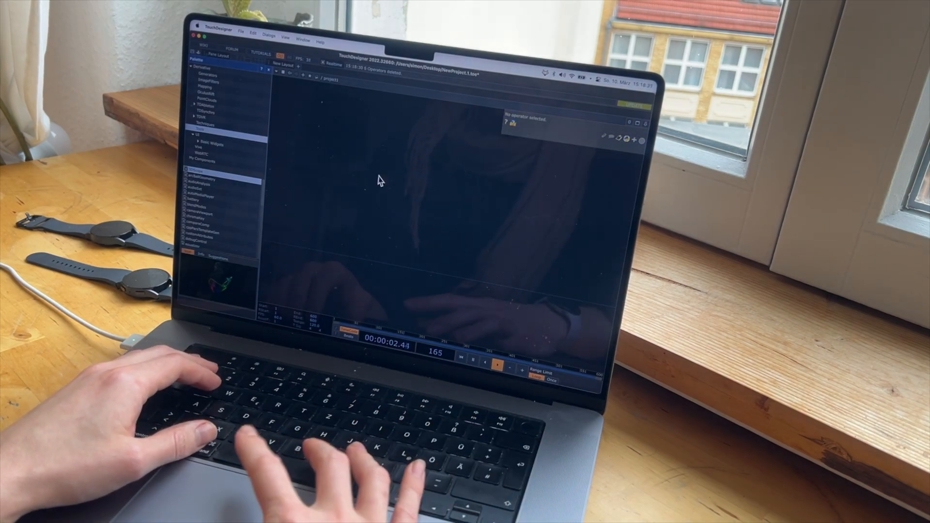